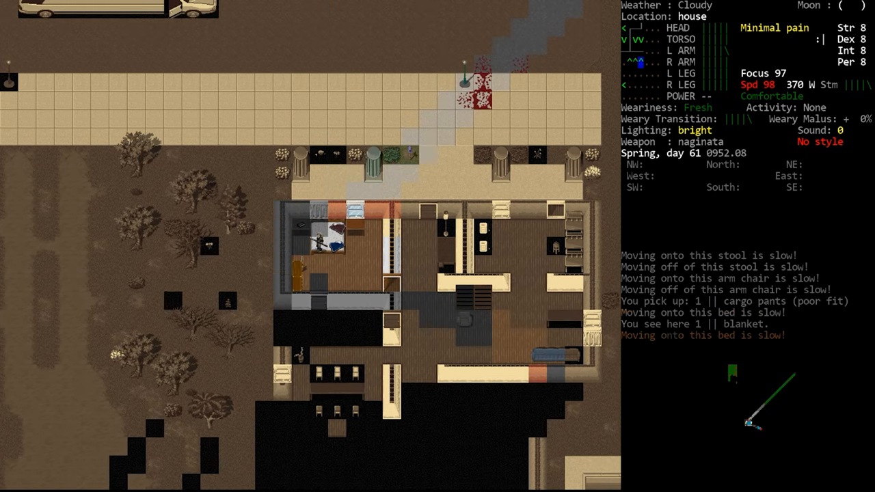
Walk the lab character through the frosted glass doors to the central corridor junction
key(down)
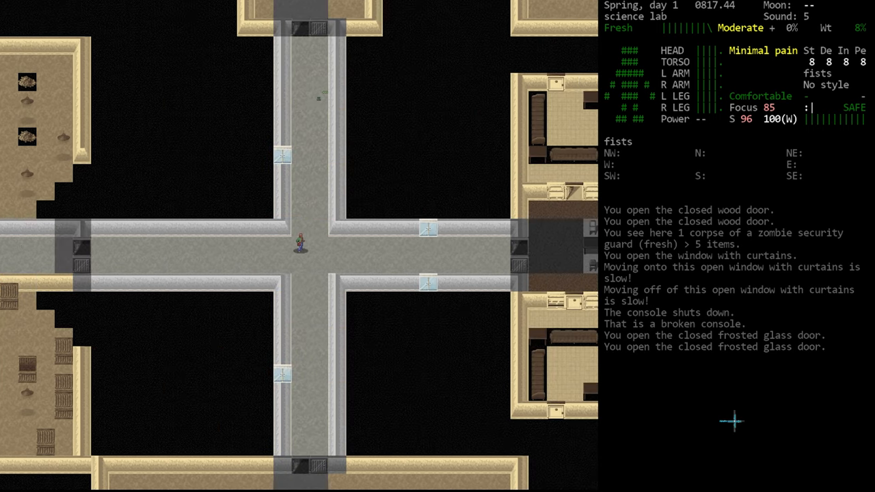
Activate the lab console and choose to open the metal and reinforced glass doors
key(up)
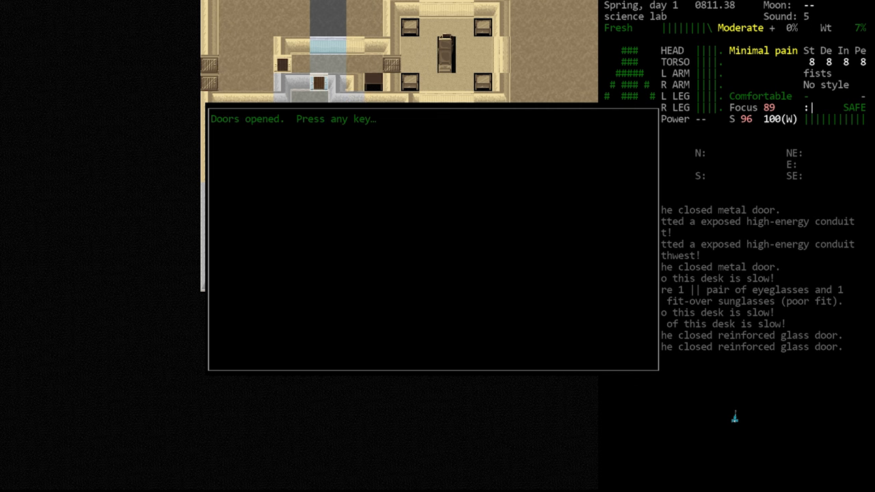
Bring up the character sheet showing stats, skills, traits and effects
key(space)
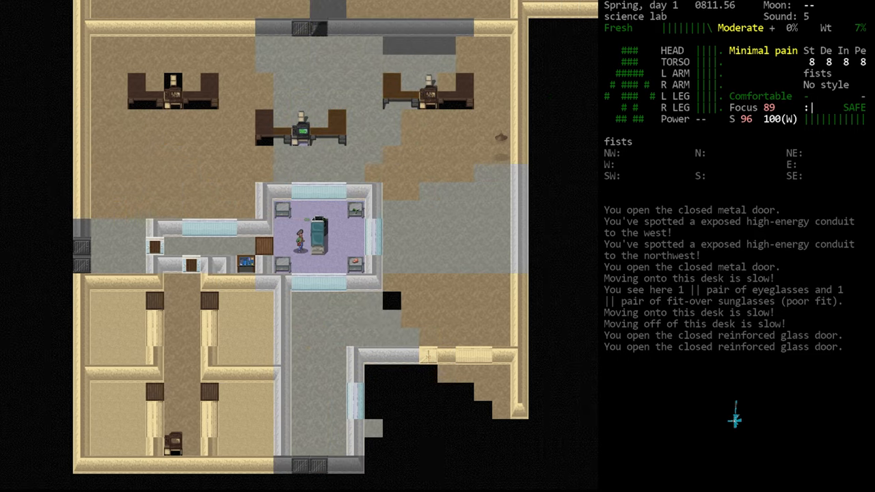
key(g)
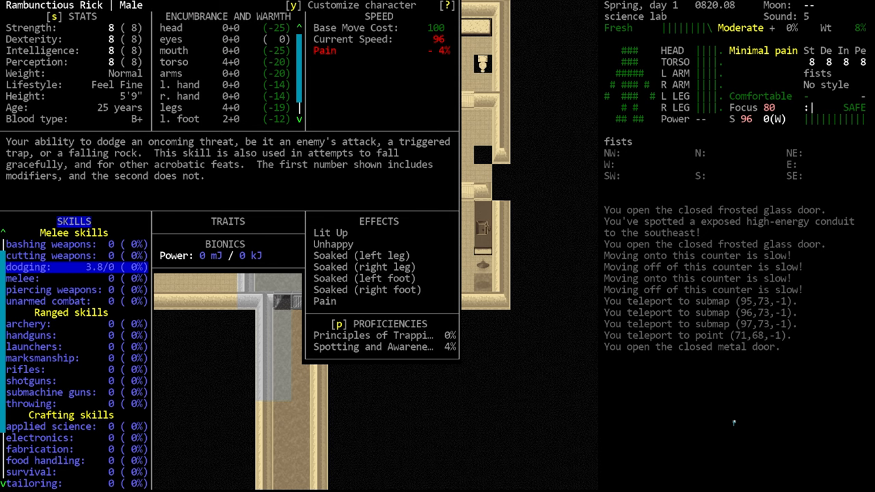
Switch to the house character and bring up the Use item menu on the town street
scroll(down, 3)
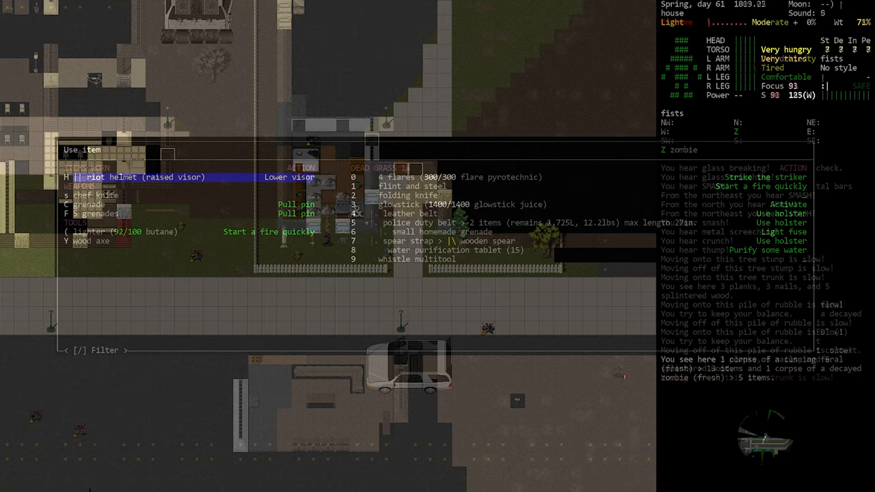
Use the wood axe, then take the pickup truck's controls and start its engine
click(89, 241)
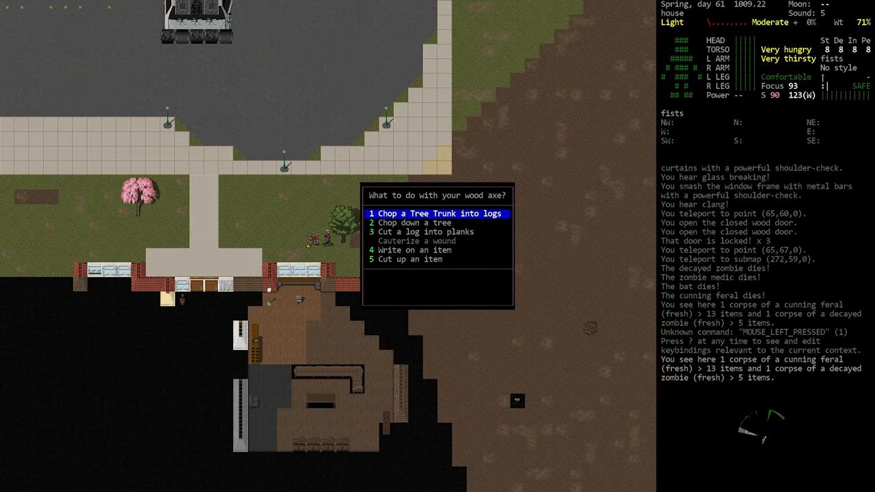
click(413, 222)
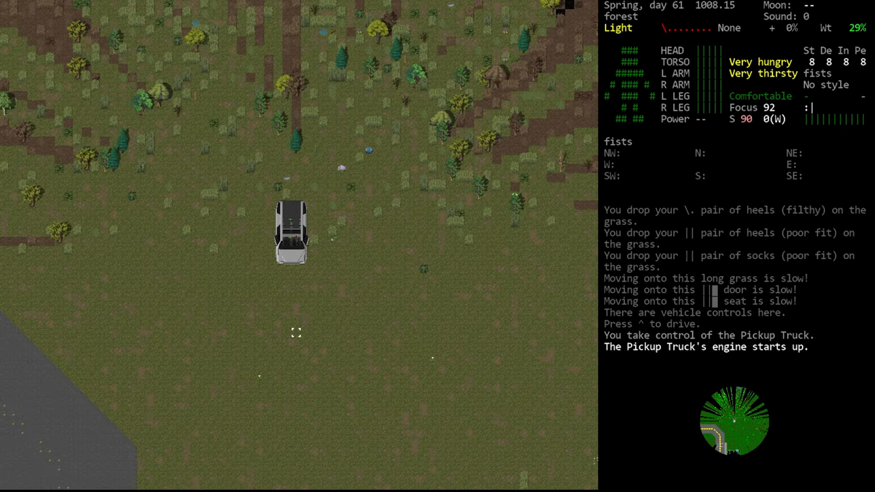
Drop the maid hat, police jackets and boots, then wield the Barrett M107A1+3
key(w)
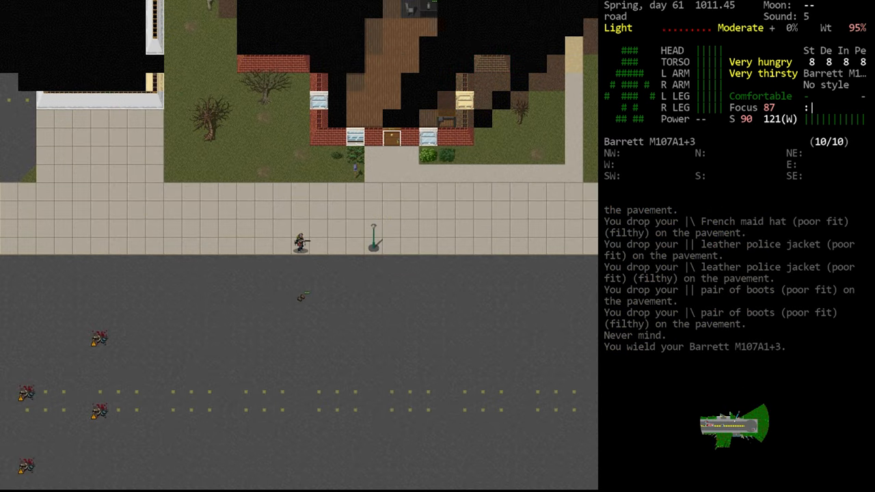
Walk north past the storage units along the road toward the cemetery
key(i)
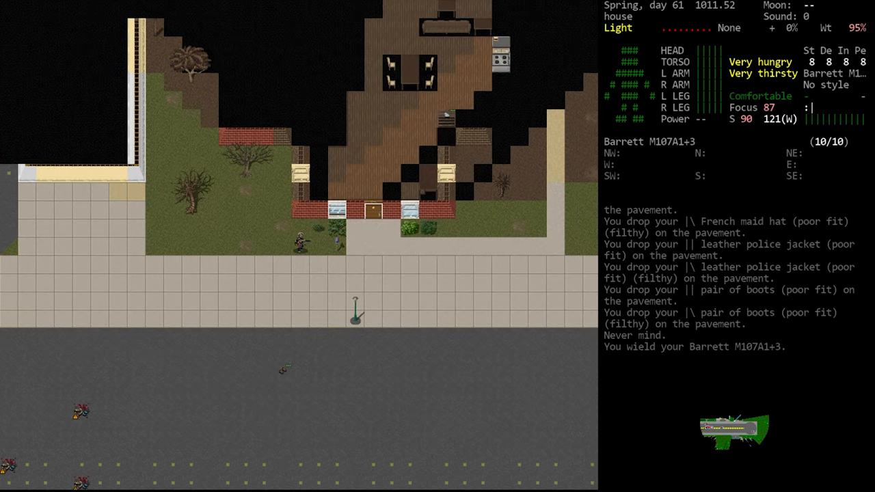
key(f)
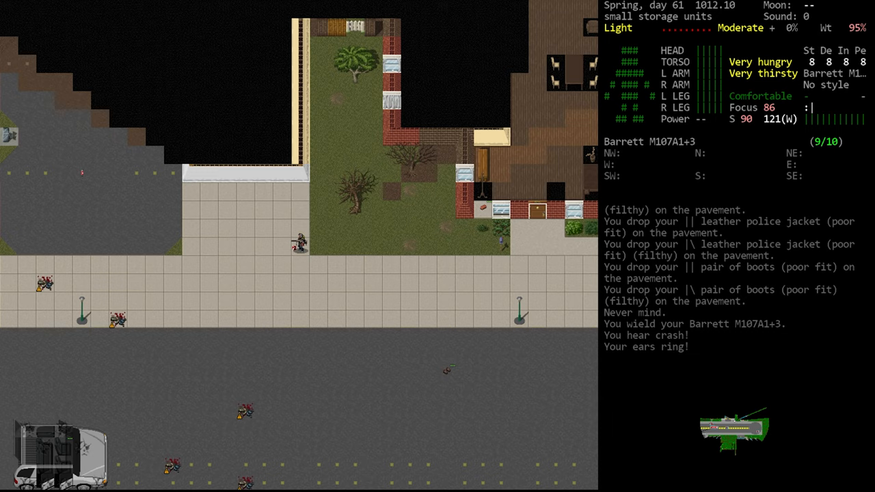
key(f)
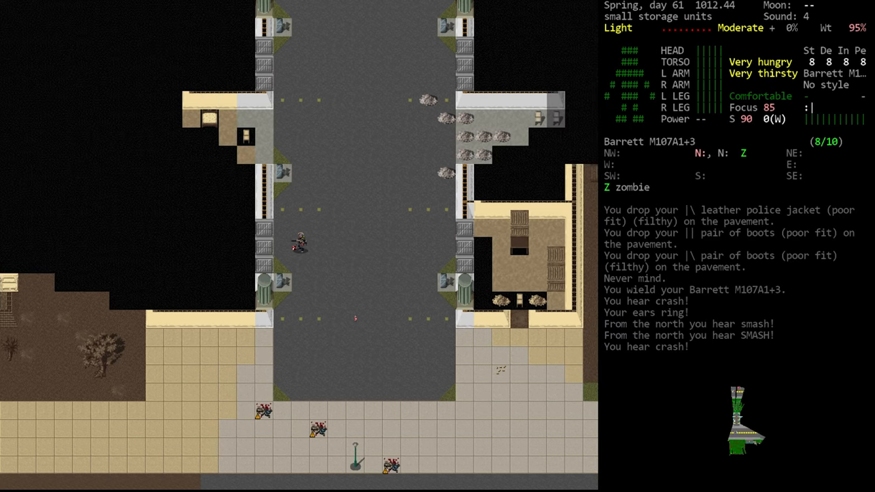
key(f)
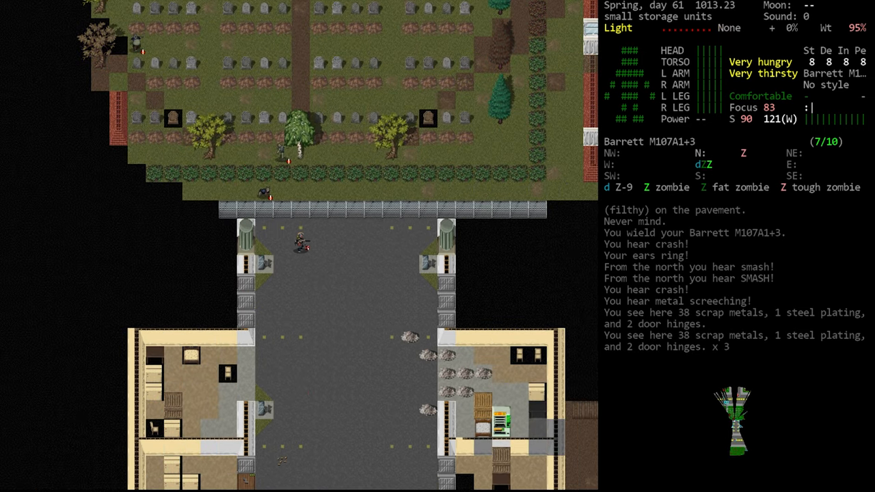
Shoot the zombies with the Barrett and reload it with .50 BMG rounds
key(f)
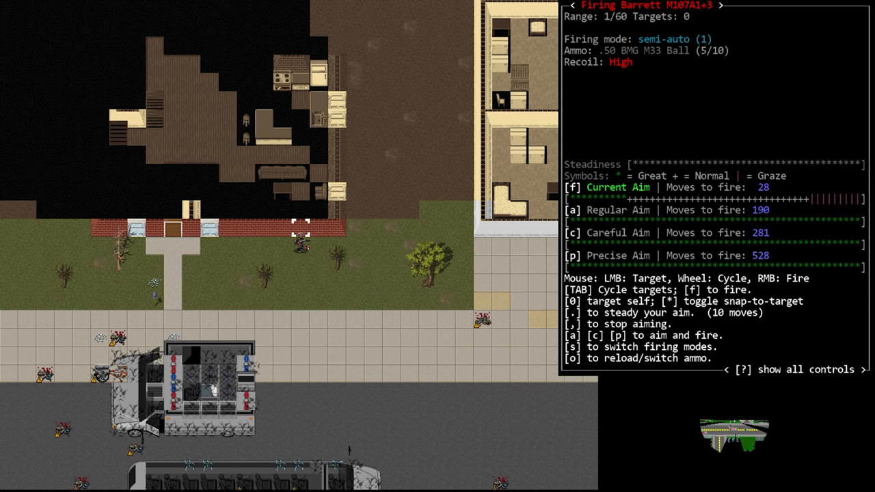
key(f)
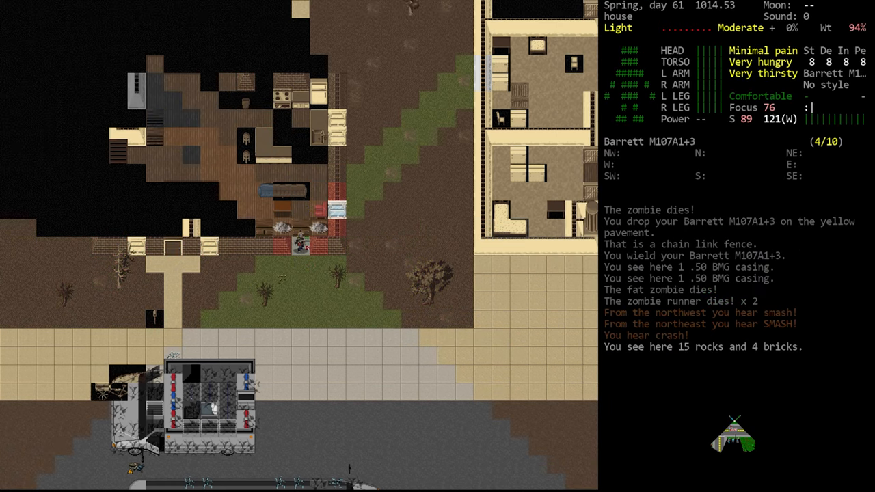
key(r)
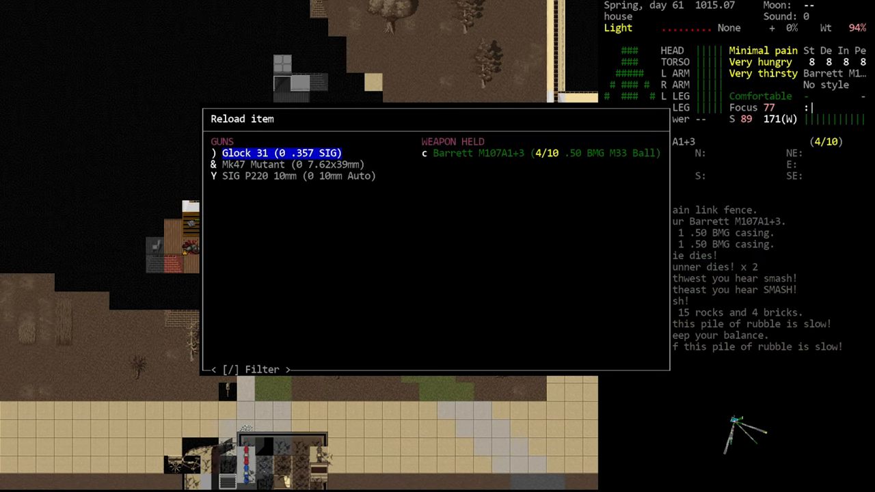
key(down)
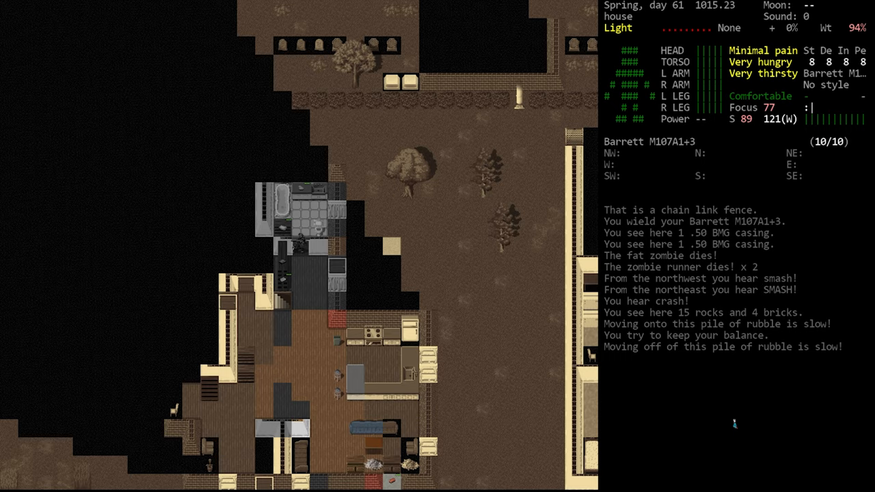
key(f)
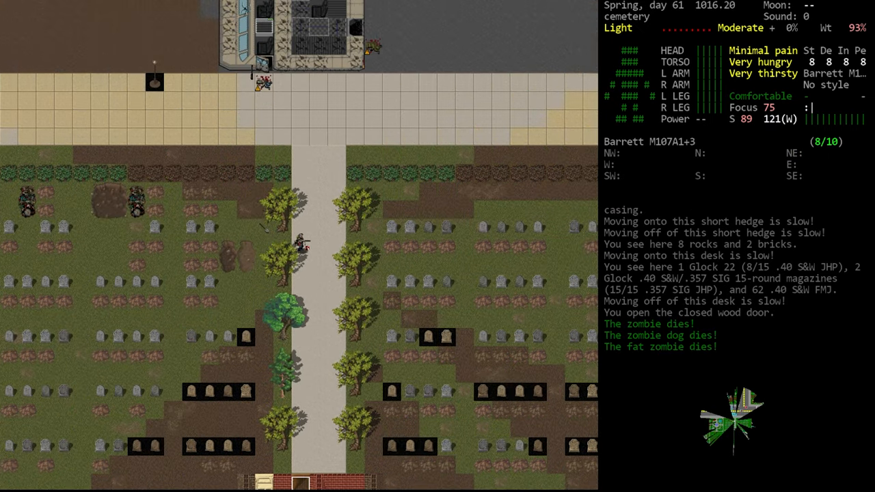
Fire the Barrett at zombies by the security van, then wield the Remington 700
key(up)
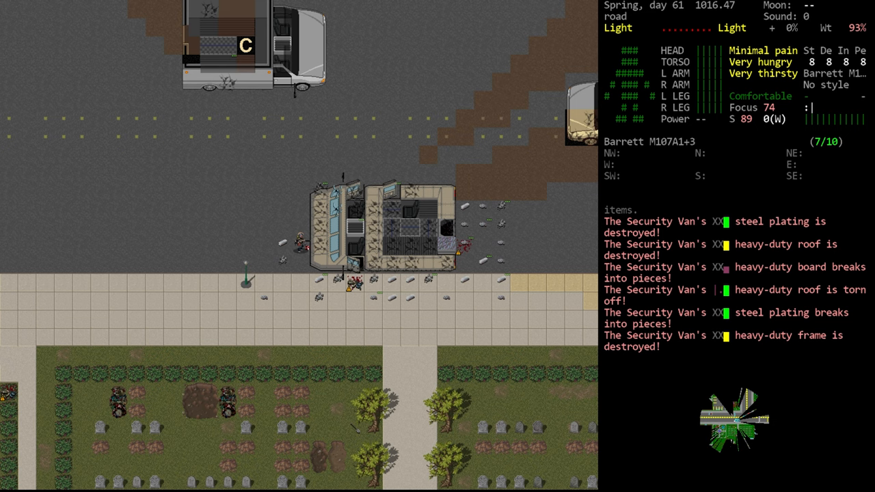
key(f)
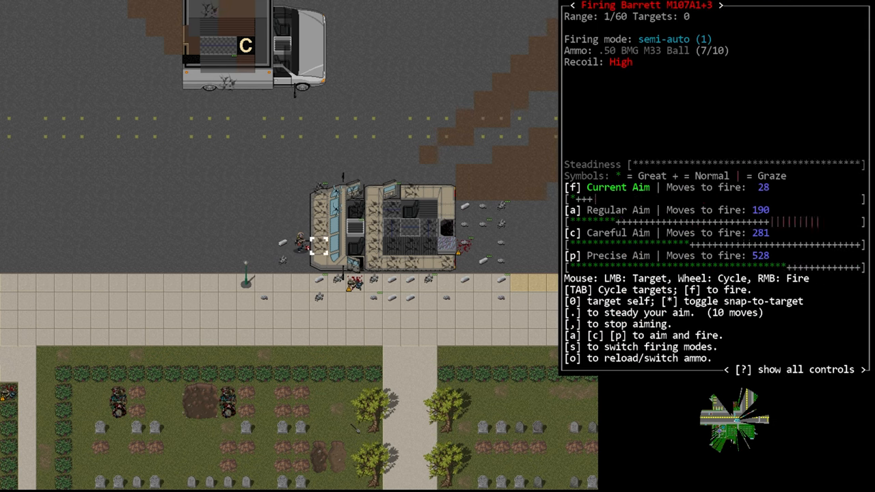
key(f)
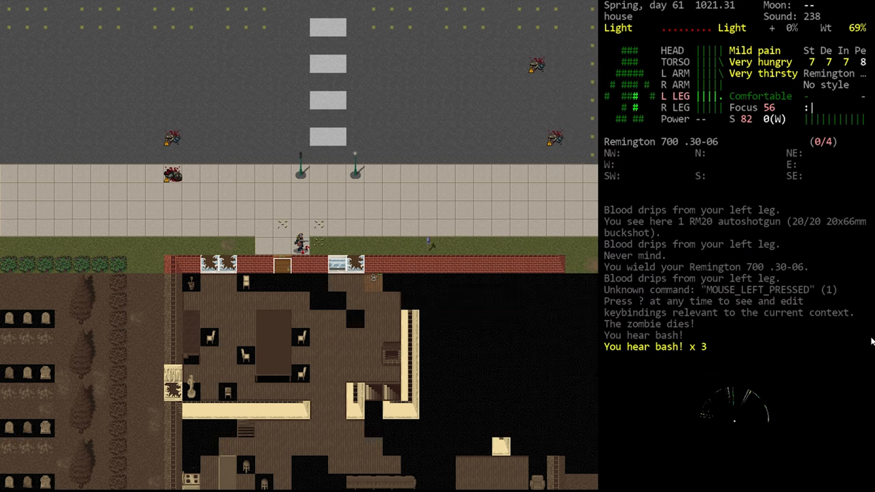
Reload the Barrett and kill the tough zombie and feral human on the road
key(i)
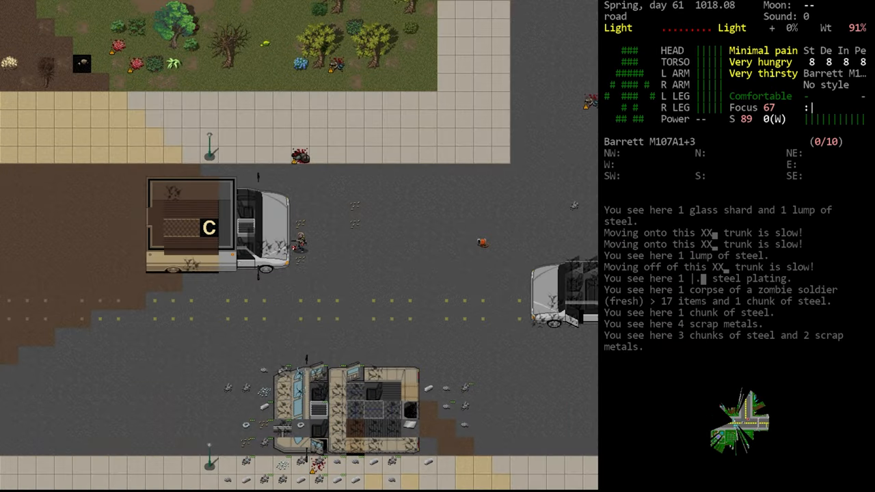
key(r)
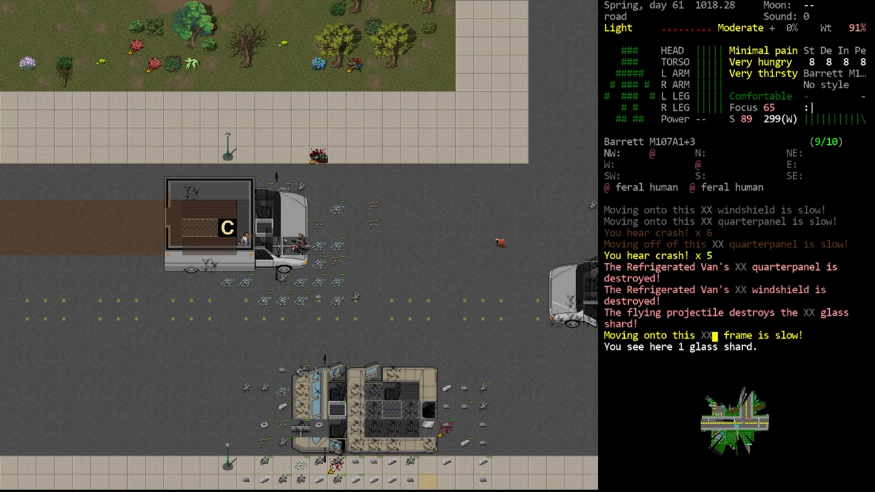
key(f)
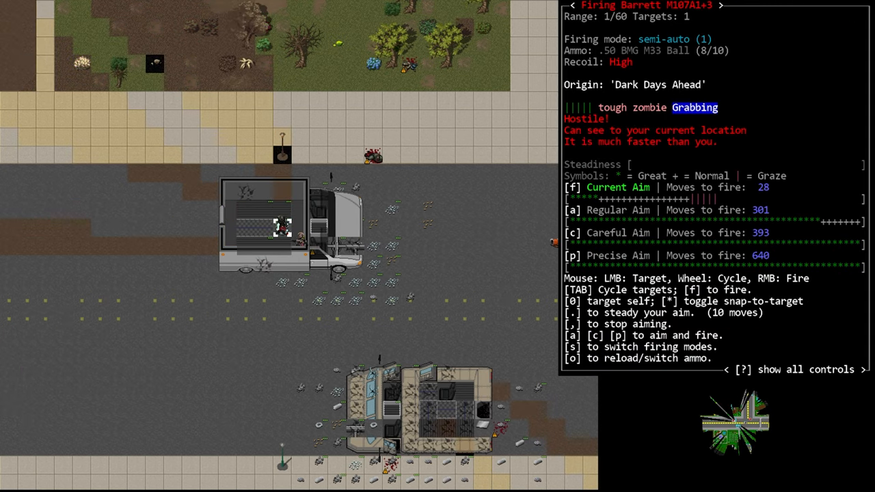
key(f)
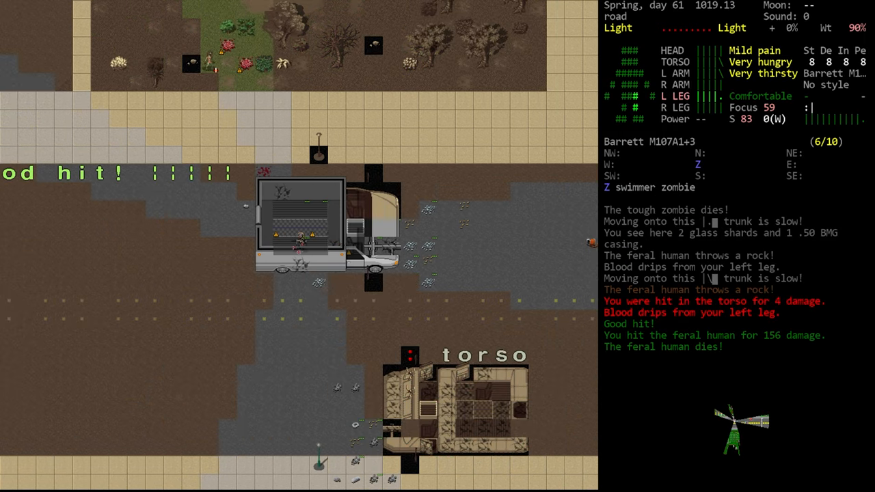
key(f)
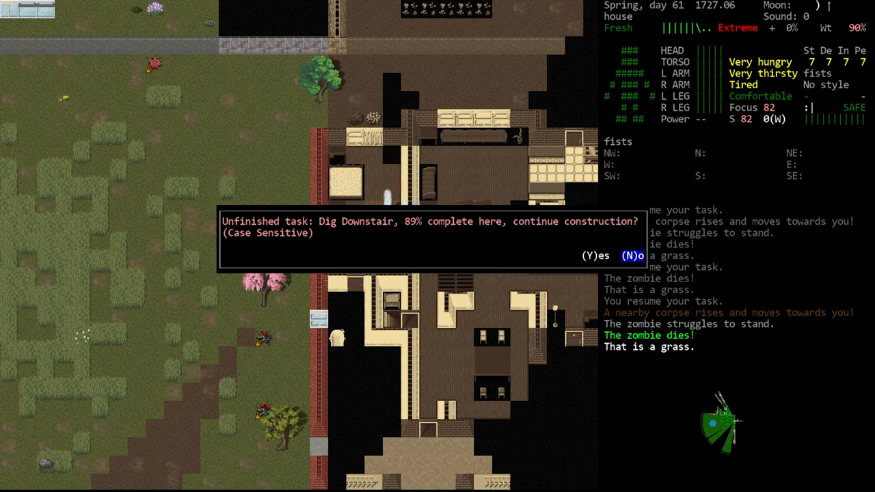
Resume the Dig Downstair task, walk to the gun store and ready the wooden stepladder to place
key(y)
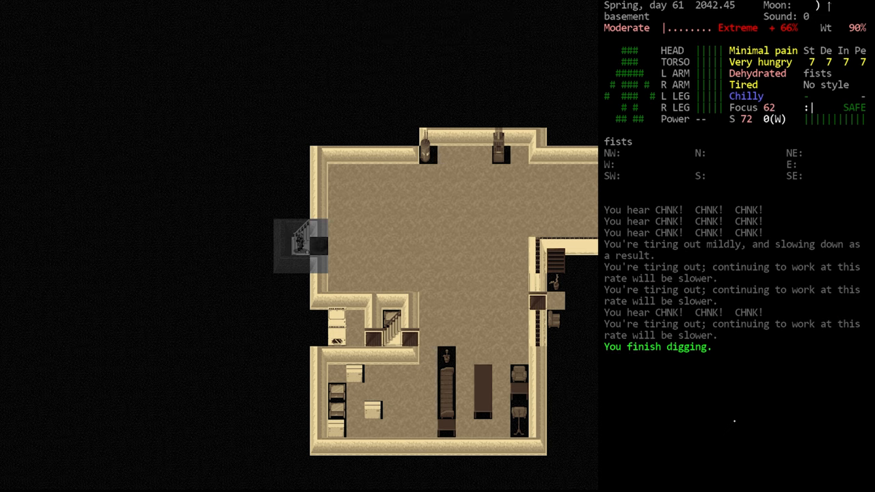
key(w)
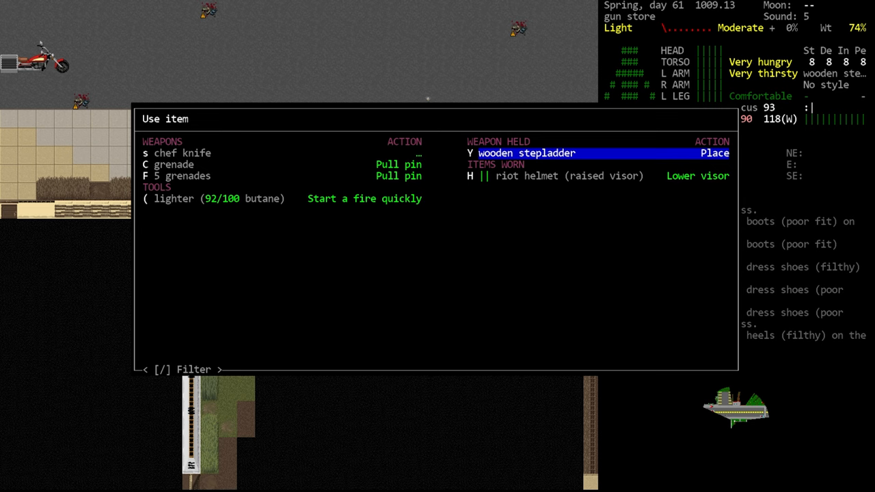
Place the wooden stepladder, reach the gun store roof and cling to the bank's downspout
click(714, 153)
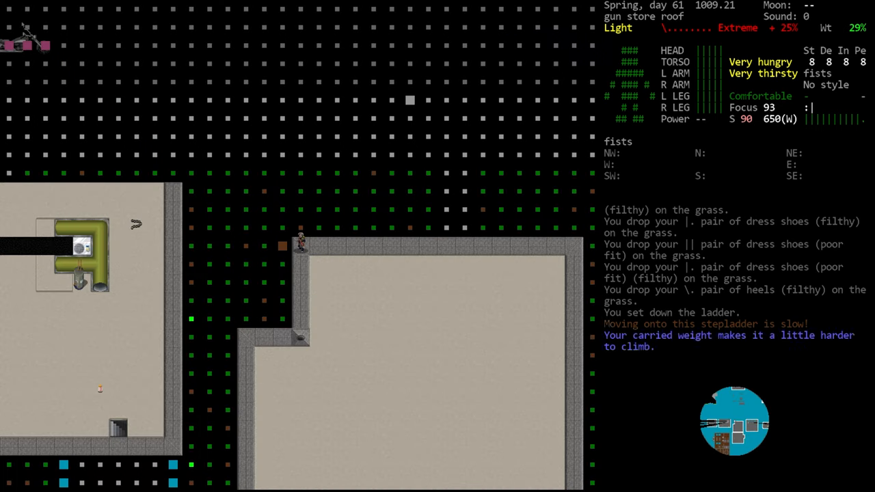
key(Down)
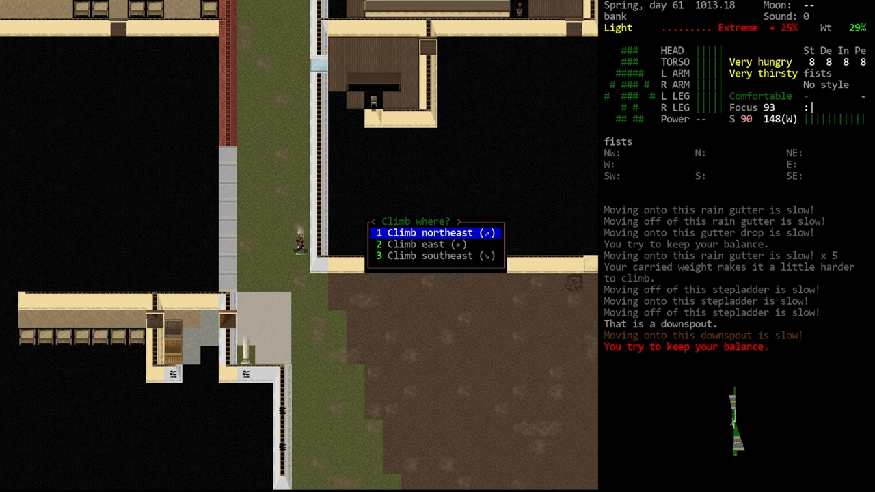
Climb east off the bank downspout, then return to the gun store holding the stepladder
key(Down)
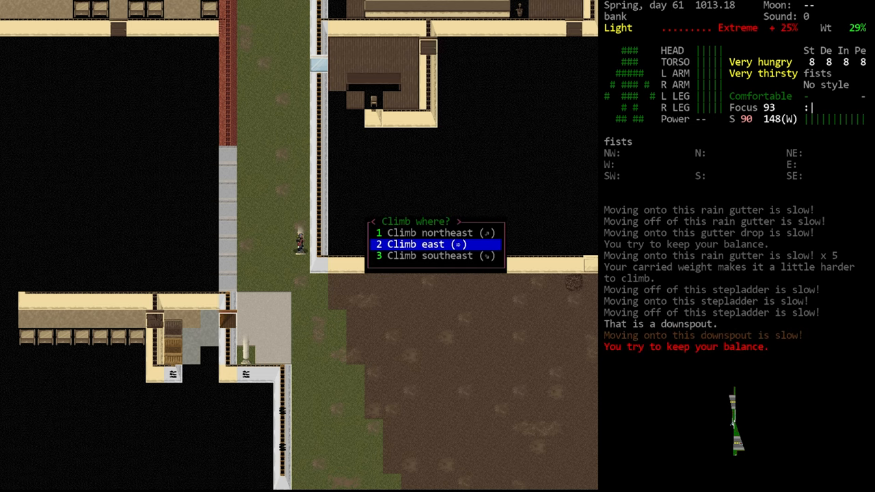
key(2)
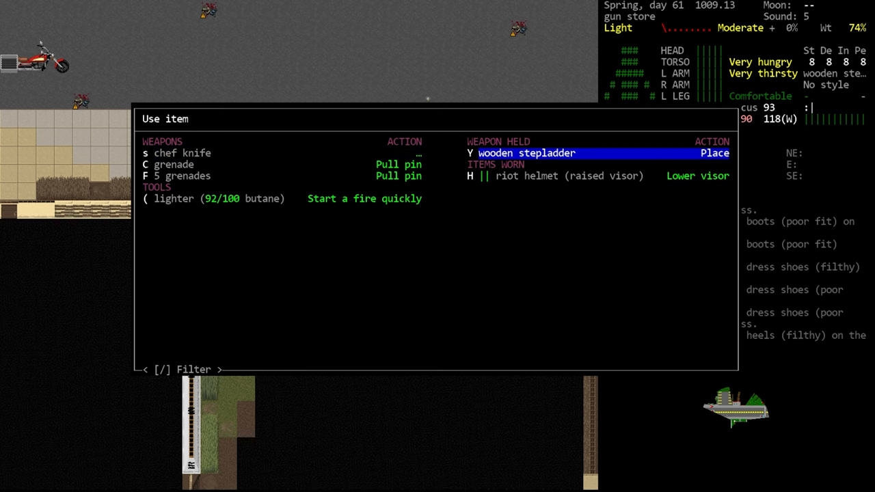
Place the stepladder, climb east onto the roof, then climb down the ledge to the bank roof
click(714, 153)
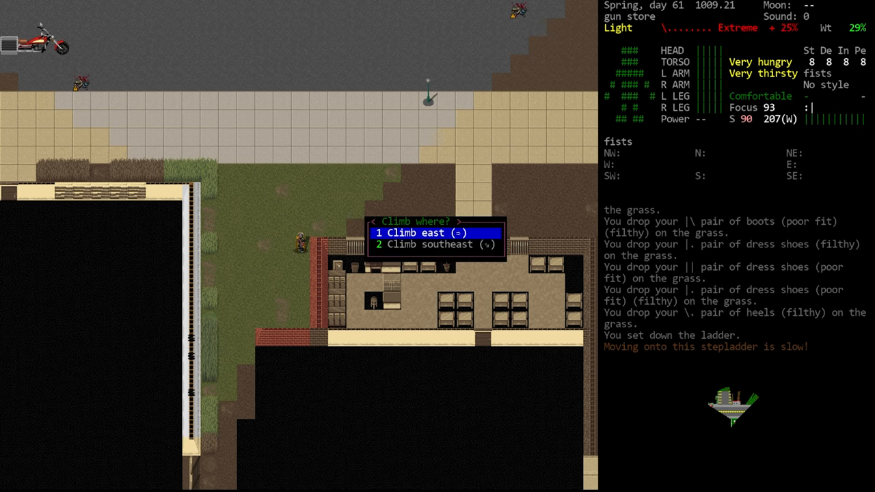
click(417, 233)
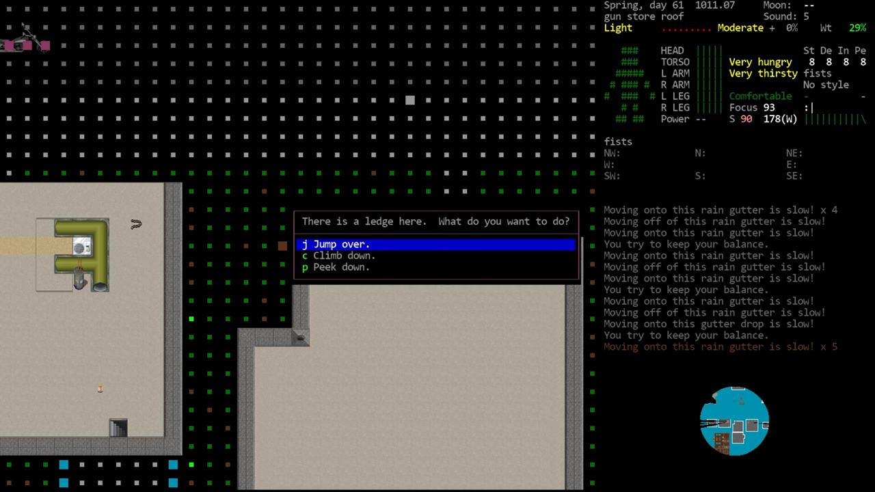
key(down)
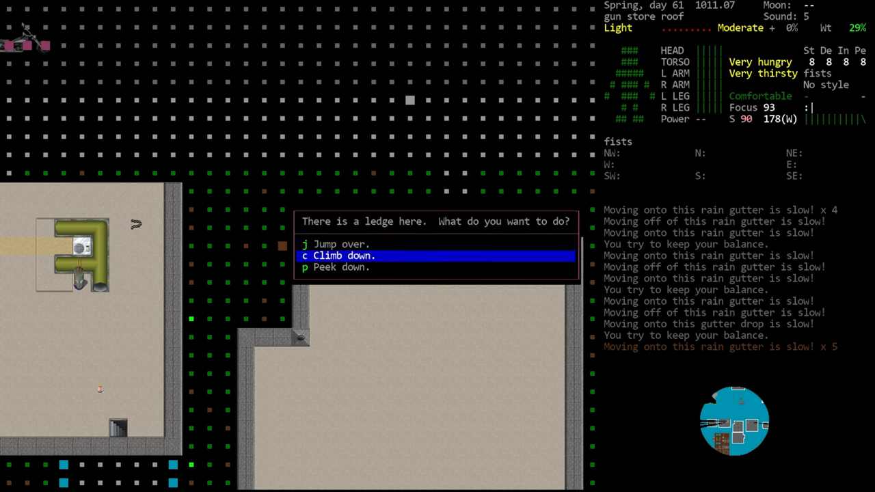
key(c)
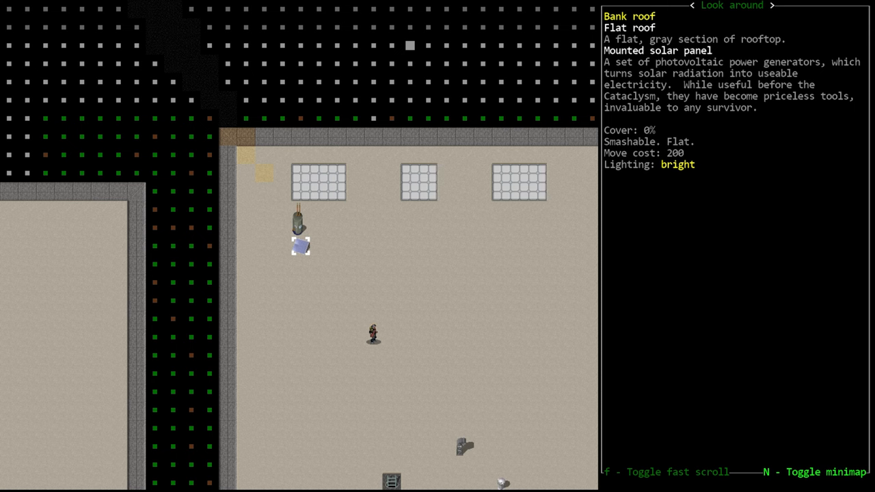
Leave look mode and climb north up the fast food restaurant's downspout onto its roof
key(Escape)
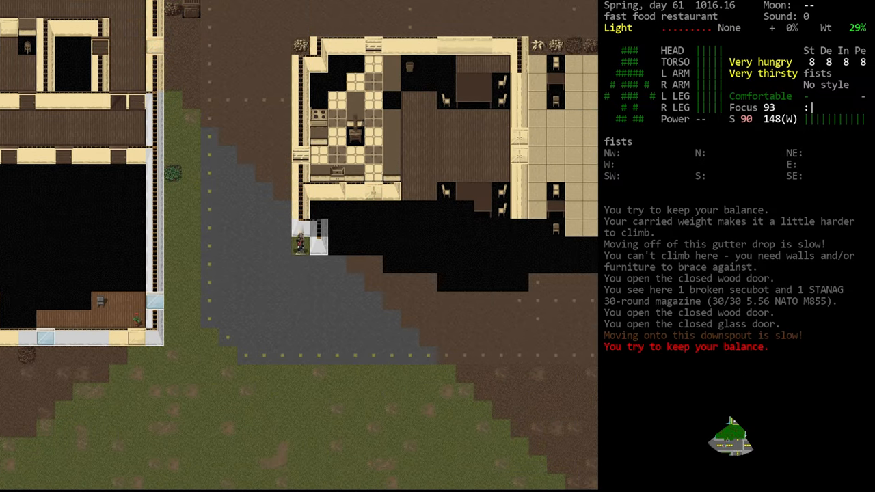
key(c)
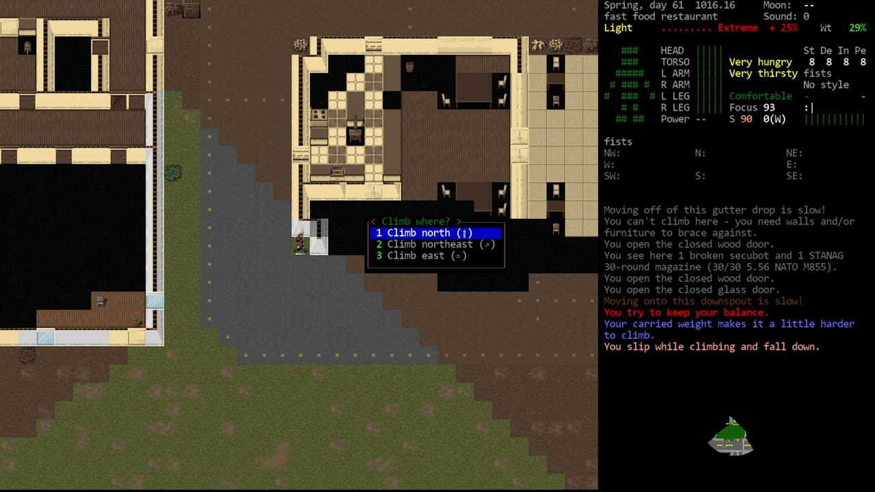
key(1)
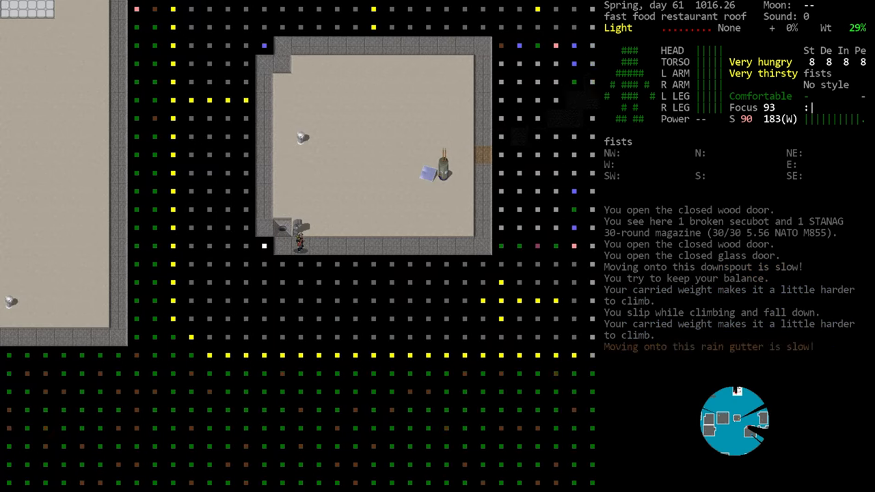